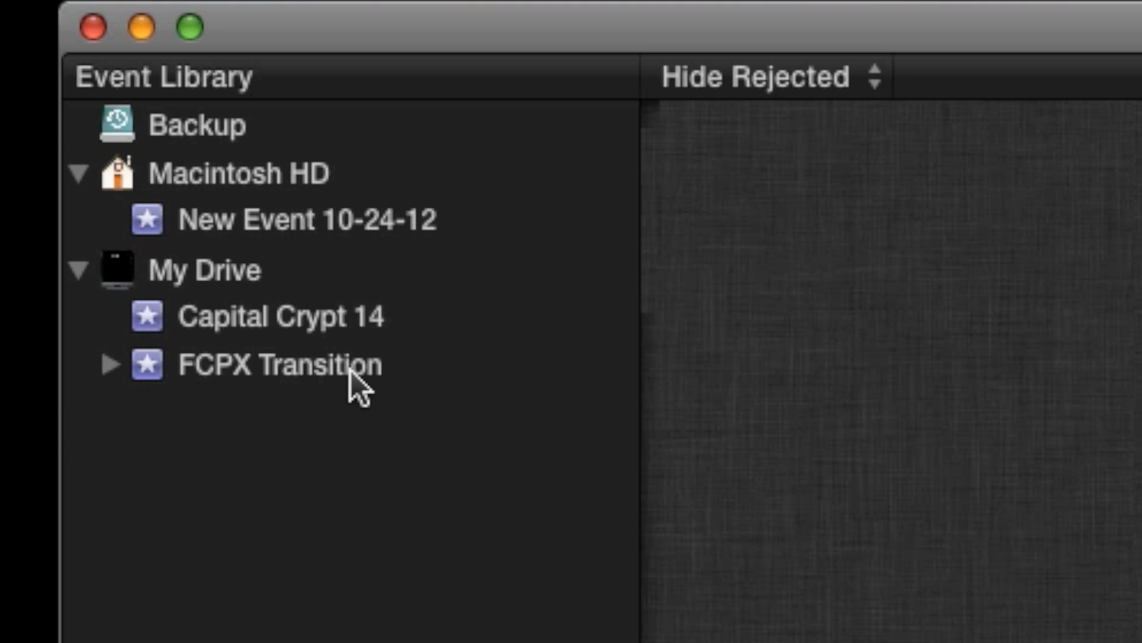
- Select the FCPX Transition event and scroll through its dated clips in the Event Browser
click(277, 364)
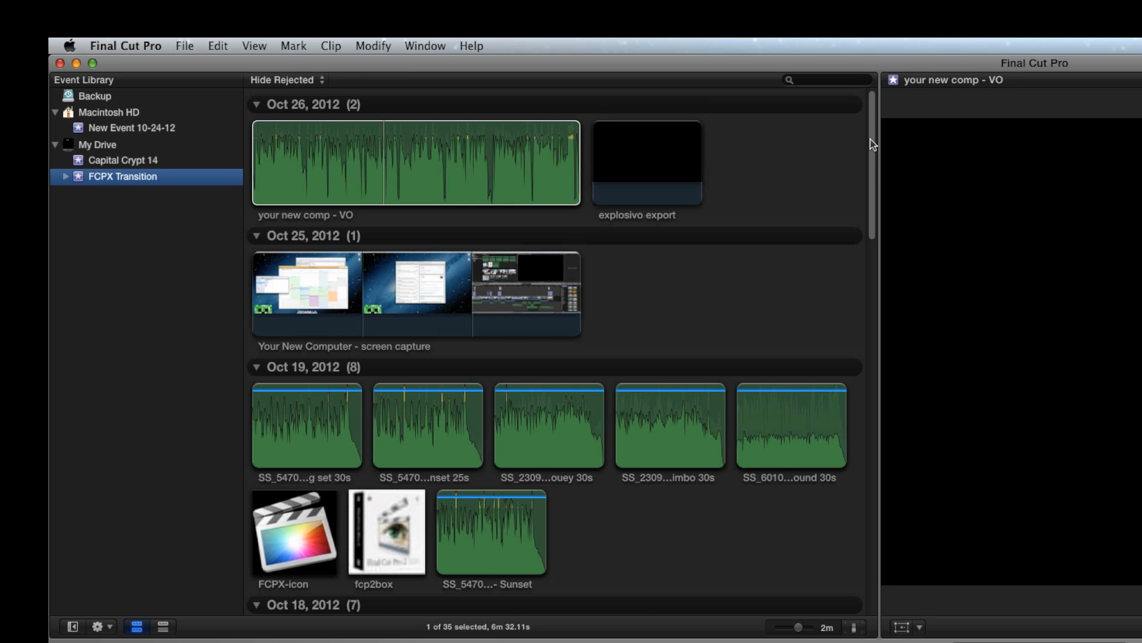
scroll(down, 3)
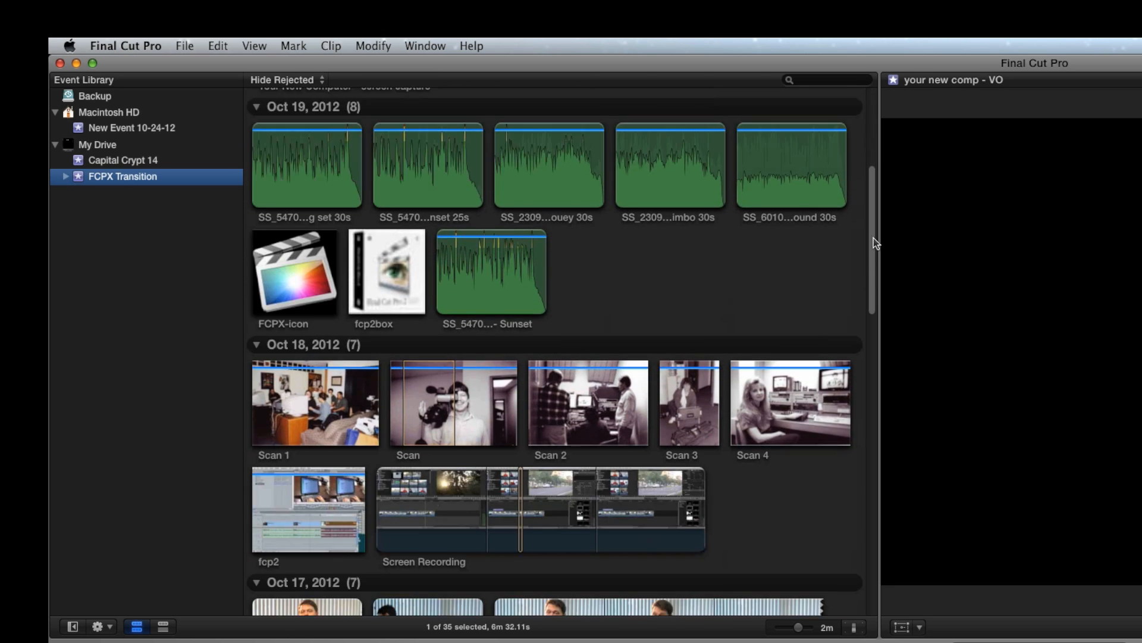
scroll(down, 3)
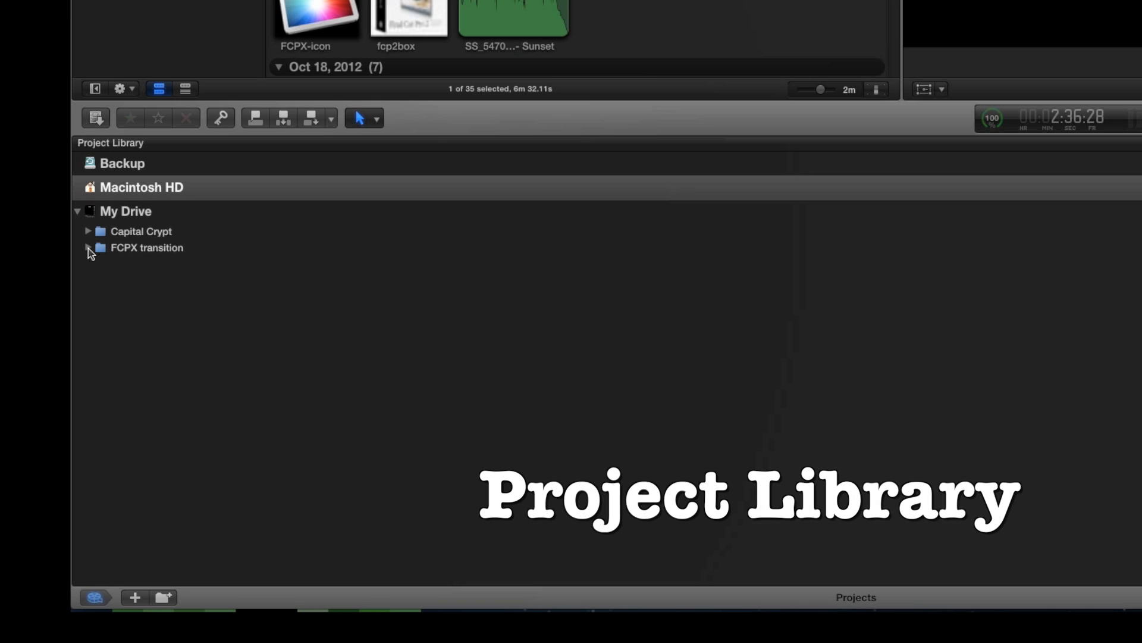
- Expand the FCPX transition folder and open the A Word About Final Cut project
click(87, 247)
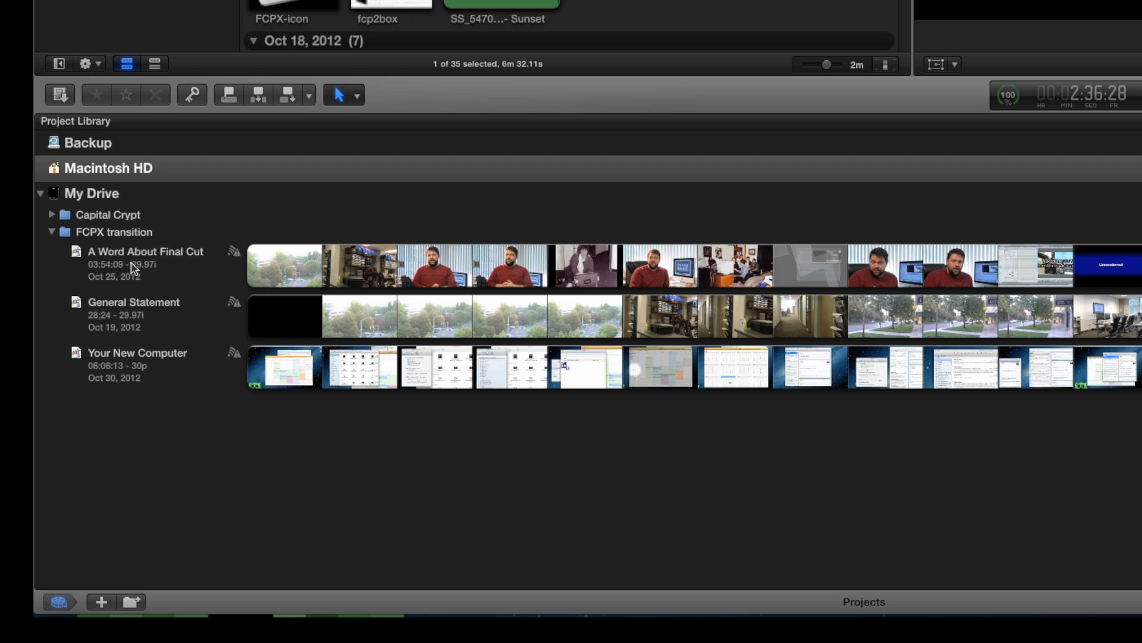
double_click(145, 251)
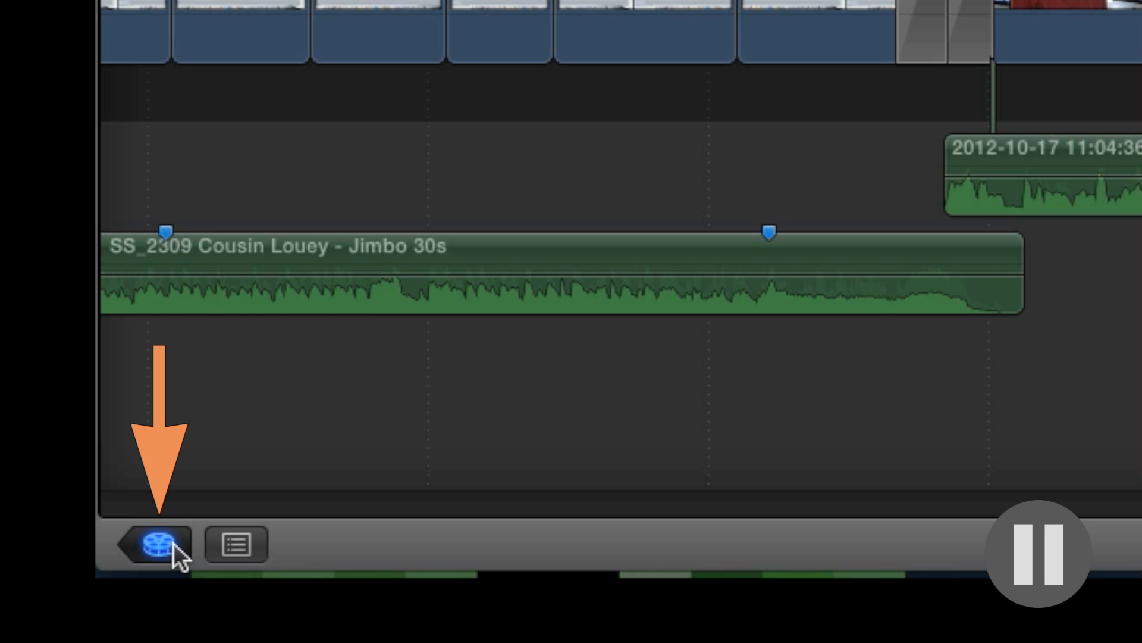
- Return from the timeline to the Project Library
click(153, 543)
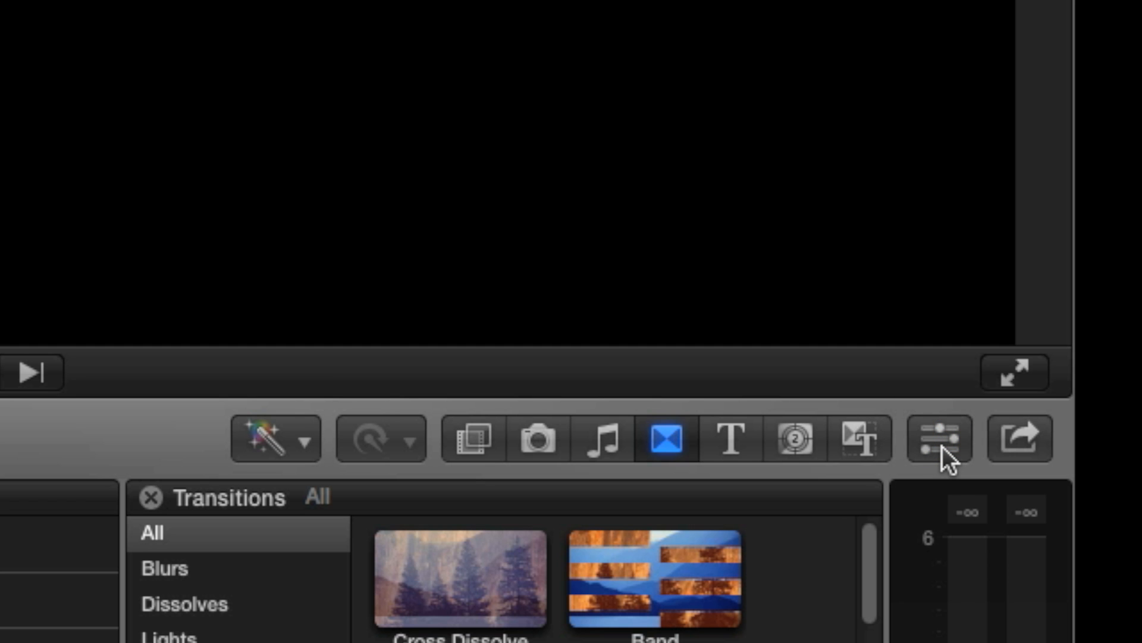
- Show the selected clip's settings in the Inspector and adjust the transitions browser
click(938, 438)
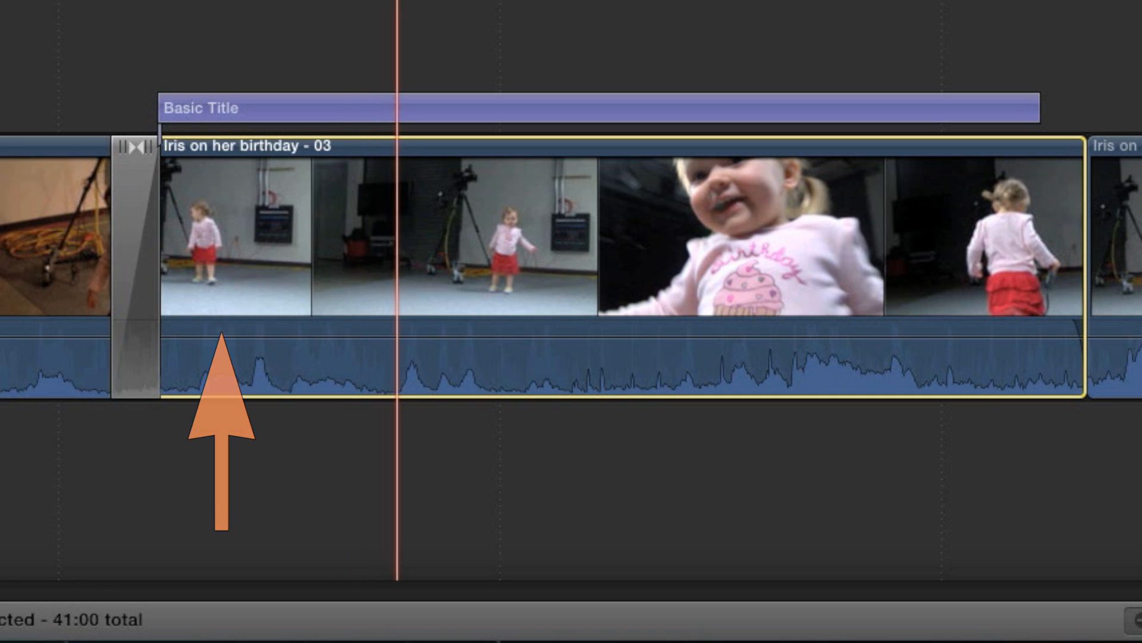
text(Ty)
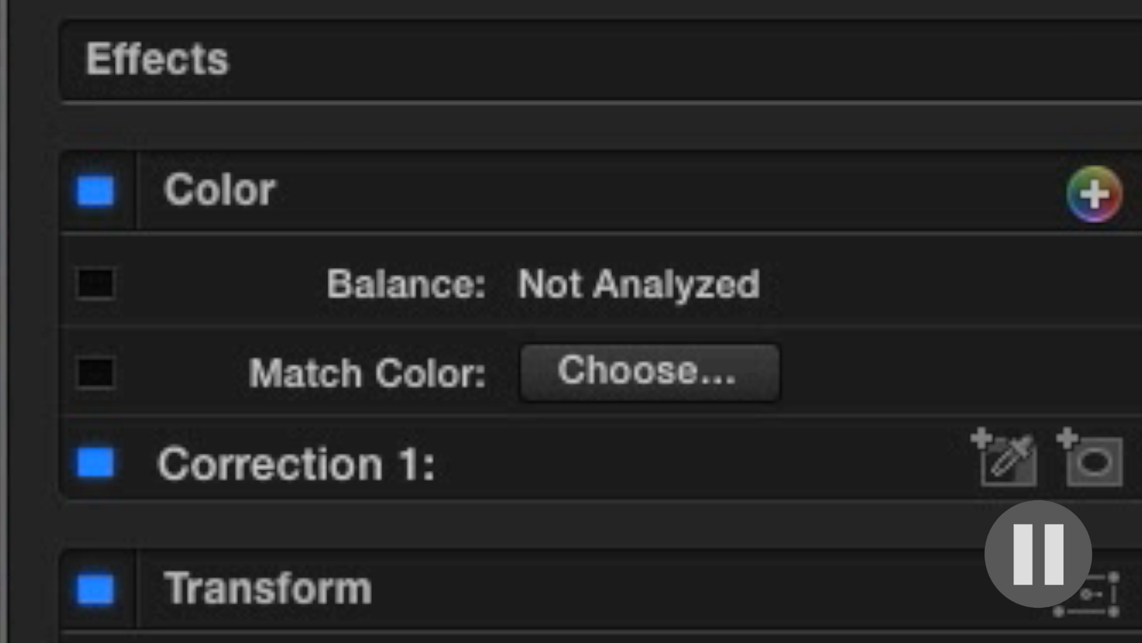
click(708, 192)
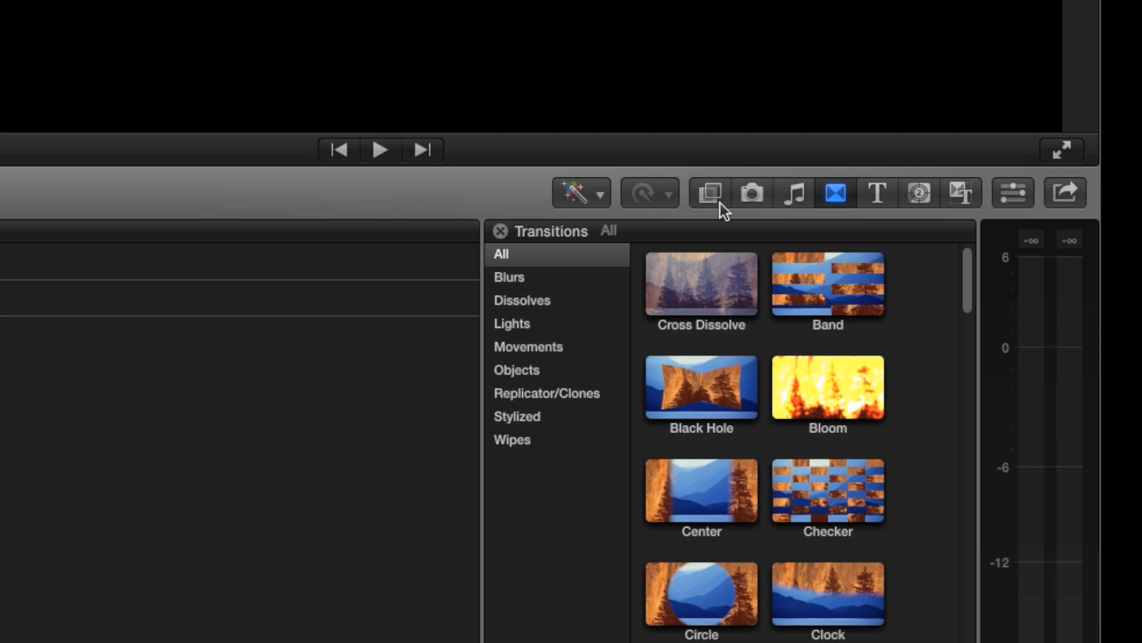
mouse_move(775, 207)
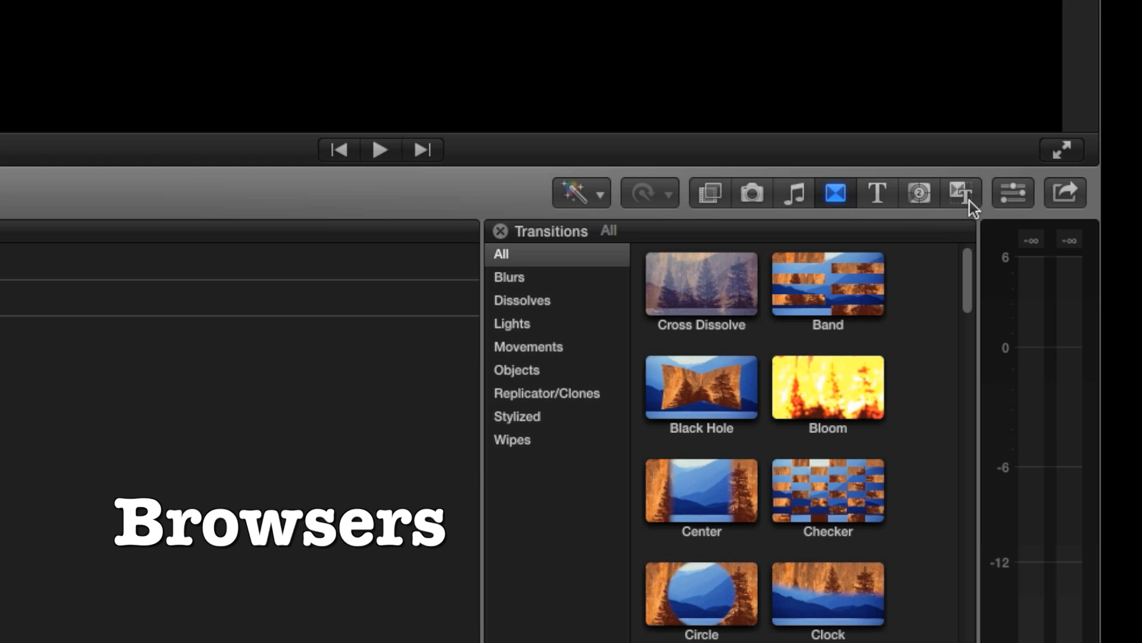
mouse_move(860, 197)
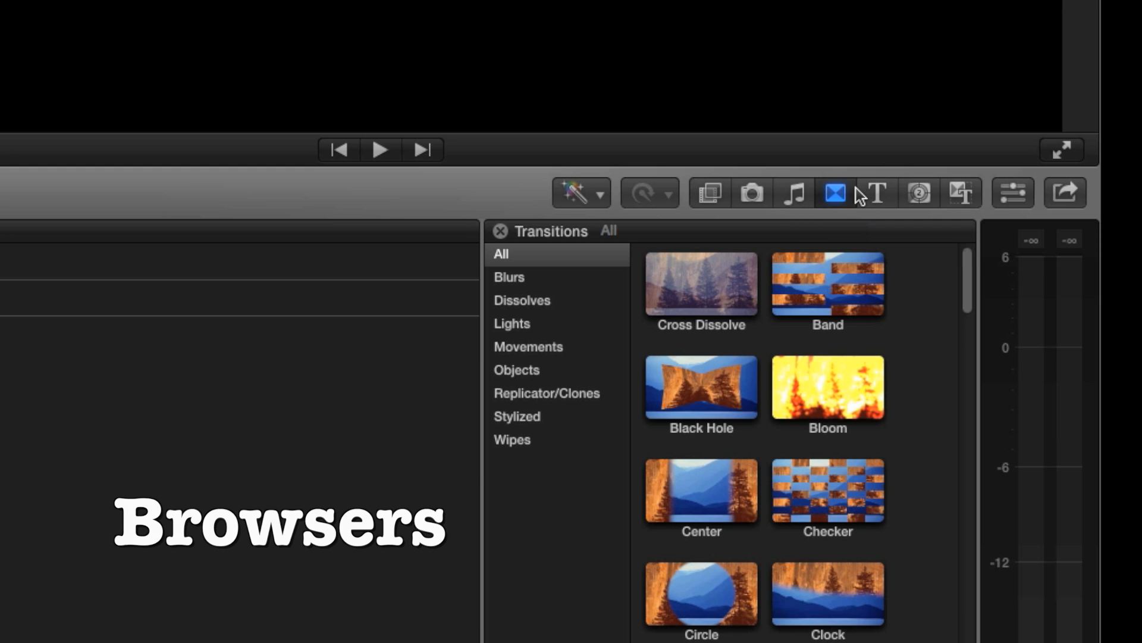
mouse_move(849, 195)
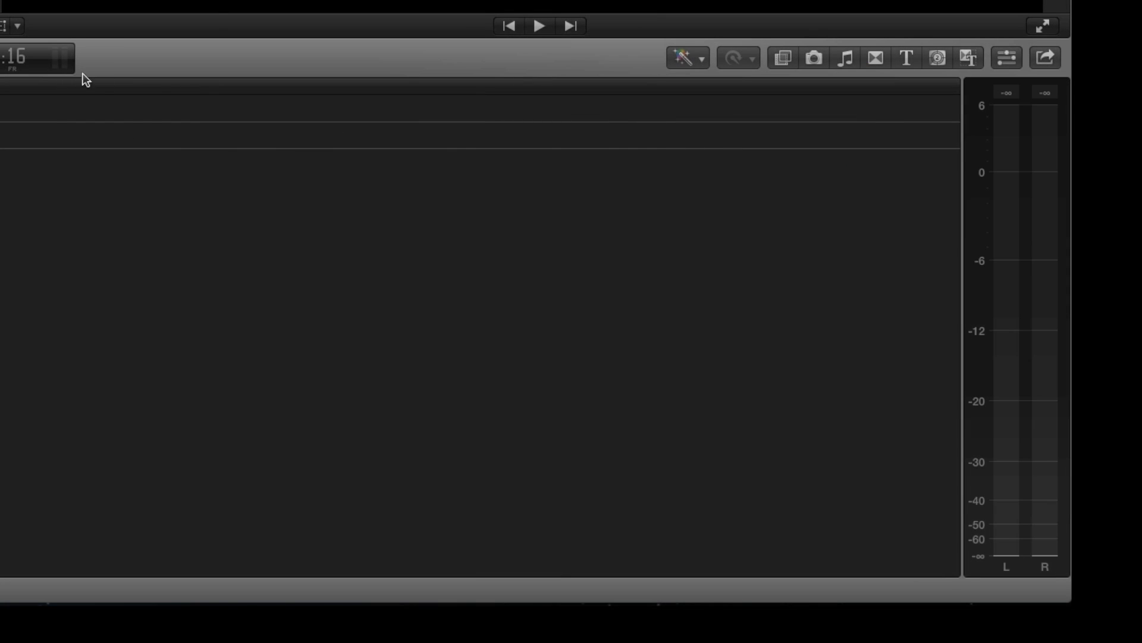
mouse_move(987, 211)
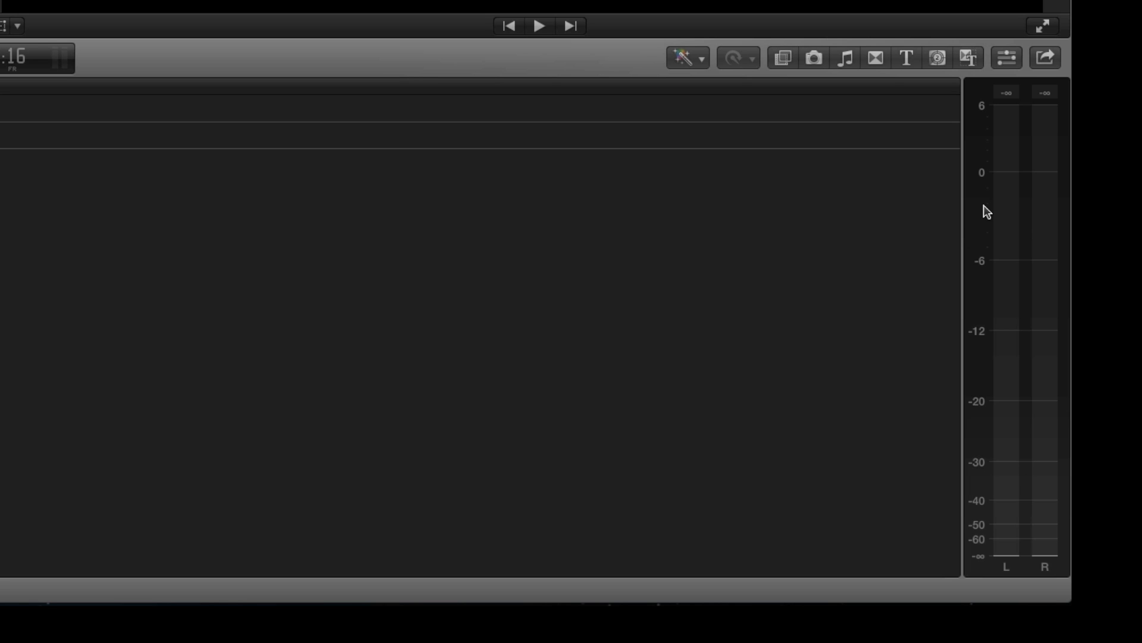